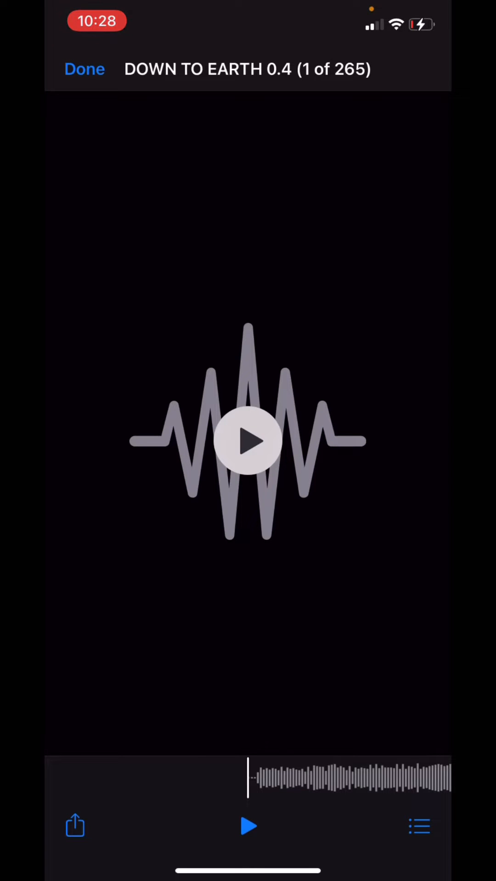
Show the Dropbox share options for the DOWN TO EARTH 0.4 audio recording
{"action": "left_click", "coordinate": [74, 825]}
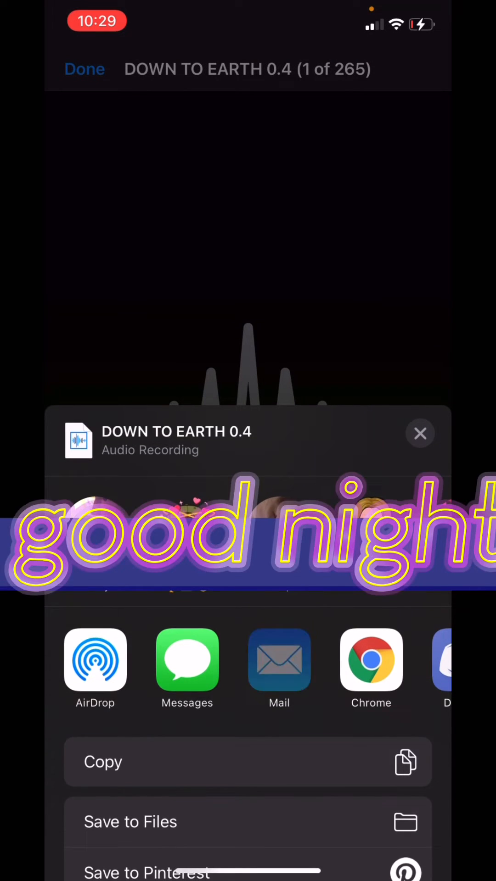
Email DOWN TO EARTH 0.4.mp3 to yourself via the Mail share option
{"action": "left_click", "coordinate": [279, 660]}
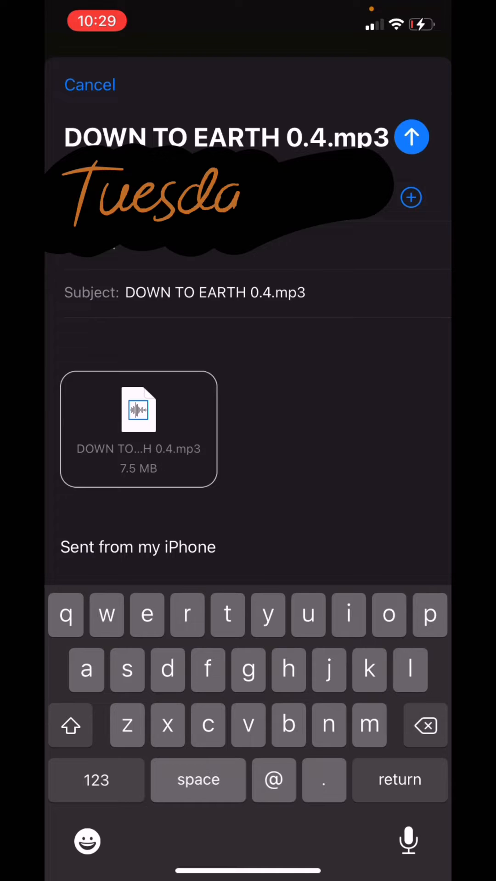
{"action": "left_click", "coordinate": [139, 428]}
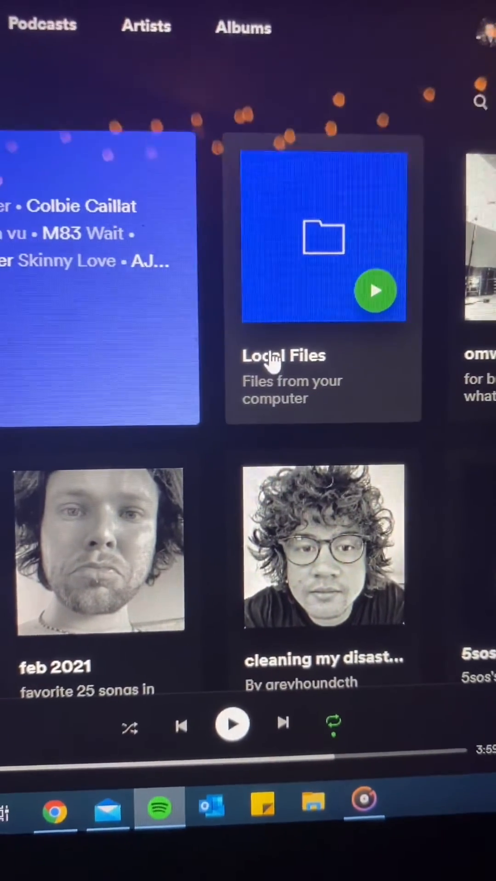
Show Spotify's Local Files collection on the computer
{"action": "left_click", "coordinate": [322, 238]}
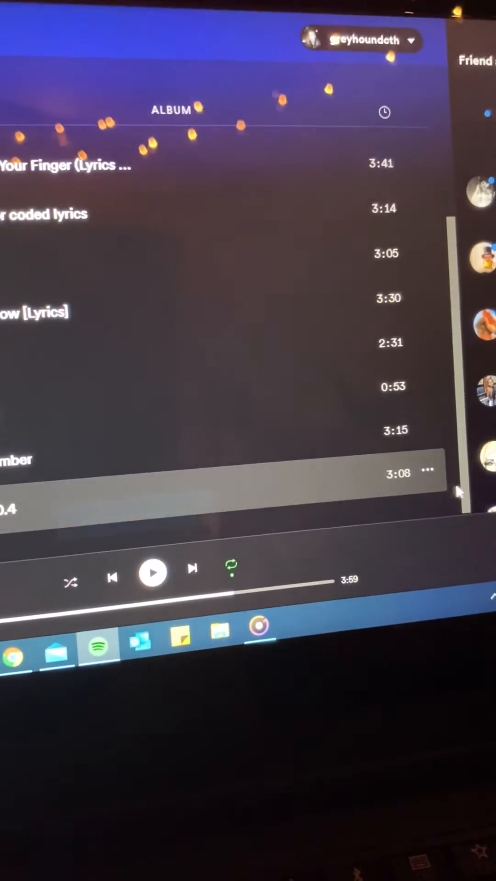
Add the local track DOWN TO EARTH 0.4 to a playlist from its more-options menu
{"action": "left_click", "coordinate": [429, 472]}
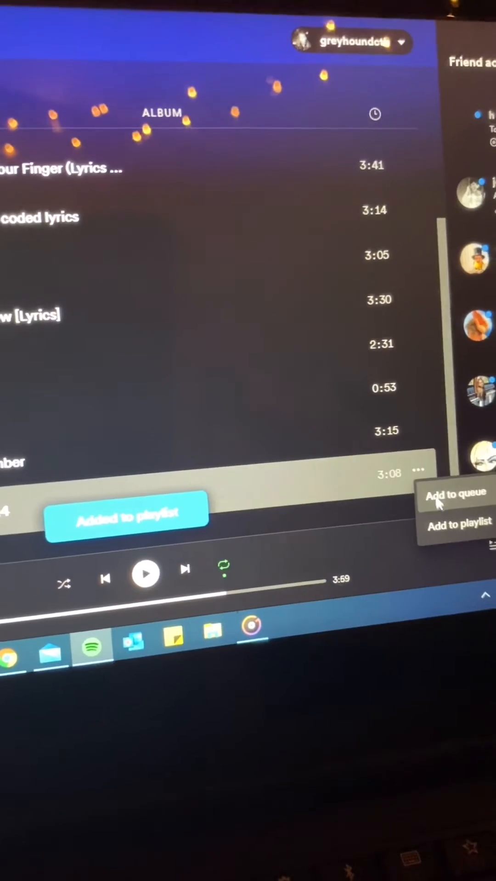
{"action": "left_click", "coordinate": [459, 524]}
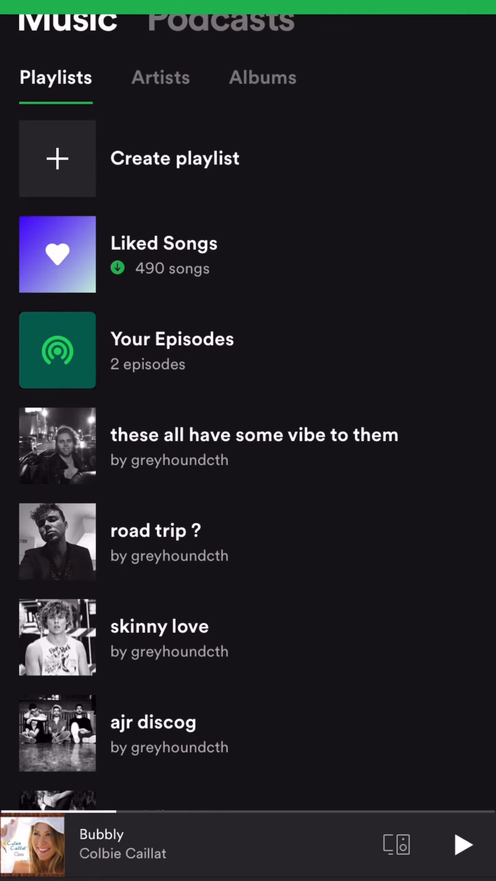
Scroll down the phone's playlist library to reach 5sos in order (and ashton)
{"action": "scroll", "scroll_direction": "down", "scroll_amount": 3}
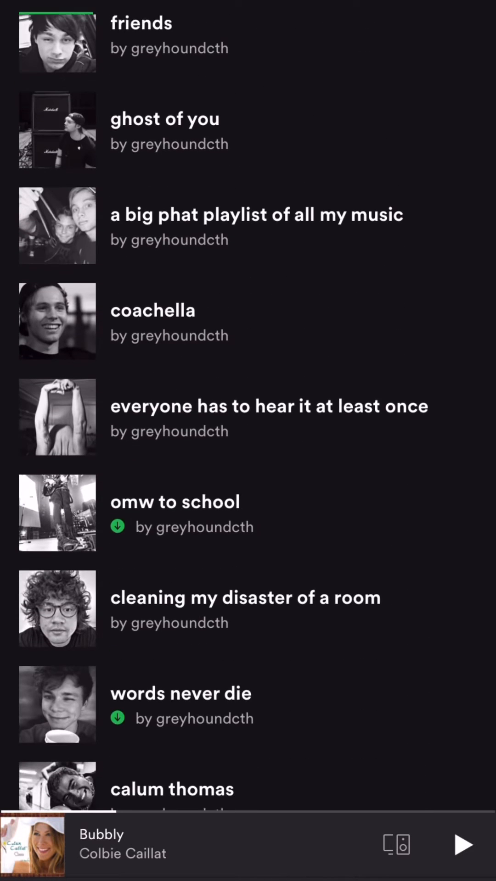
{"action": "scroll", "scroll_direction": "down", "scroll_amount": 3}
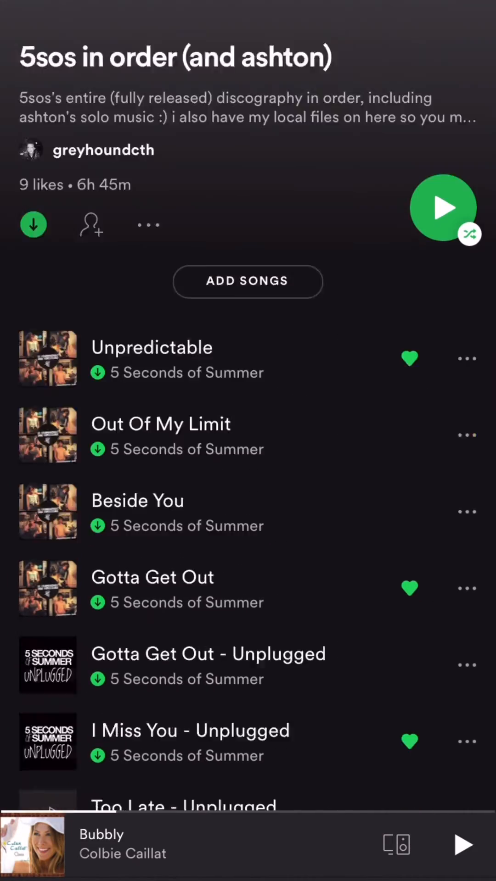
{"action": "scroll", "scroll_direction": "down", "scroll_amount": 3}
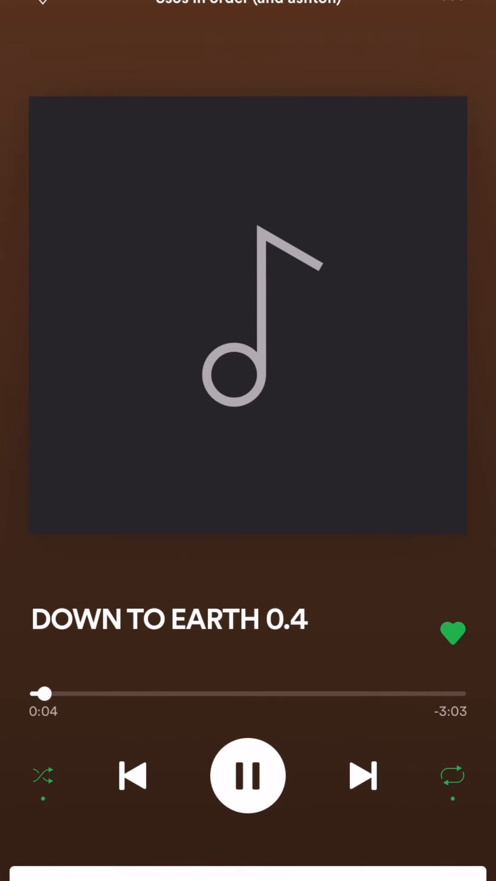
Remove the playing DOWN TO EARTH 0.4 track from Liked Songs
{"action": "left_click", "coordinate": [452, 634]}
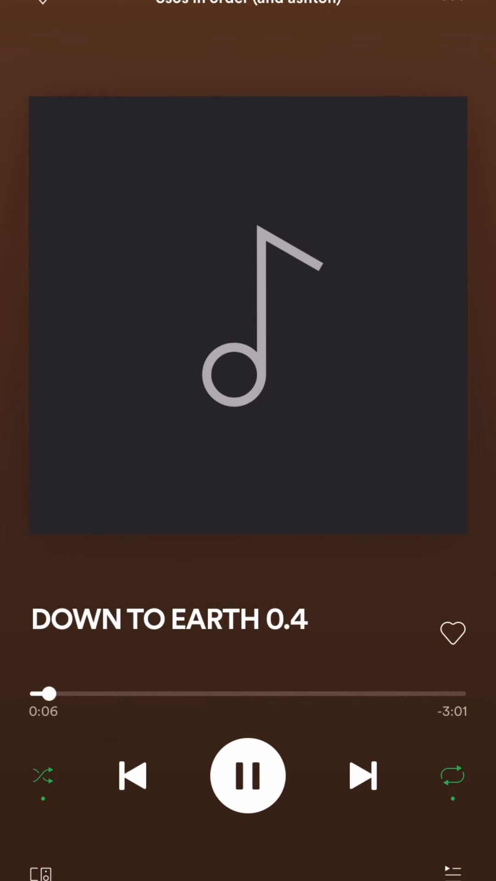